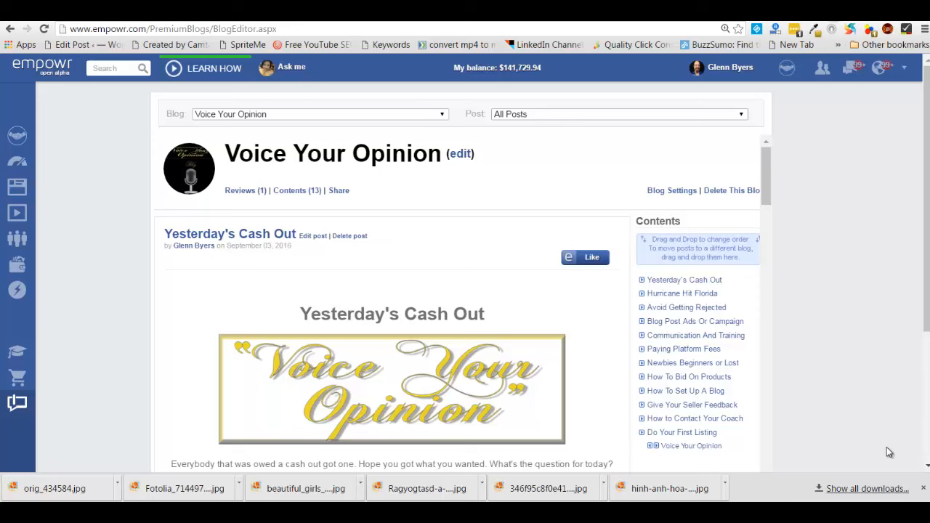
mouse_move(118, 239)
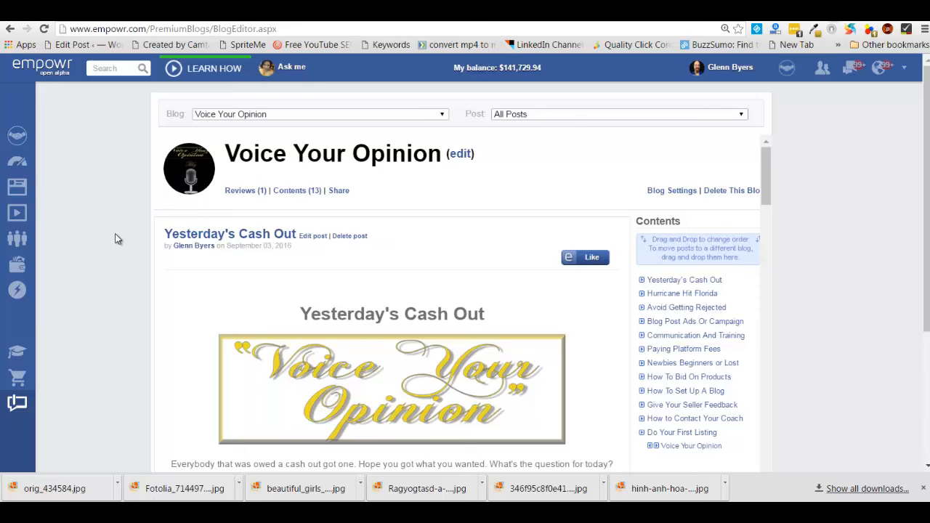
Select 'Inspiring Your Life Today' from the editor's Blog dropdown list.
scroll(down, 3)
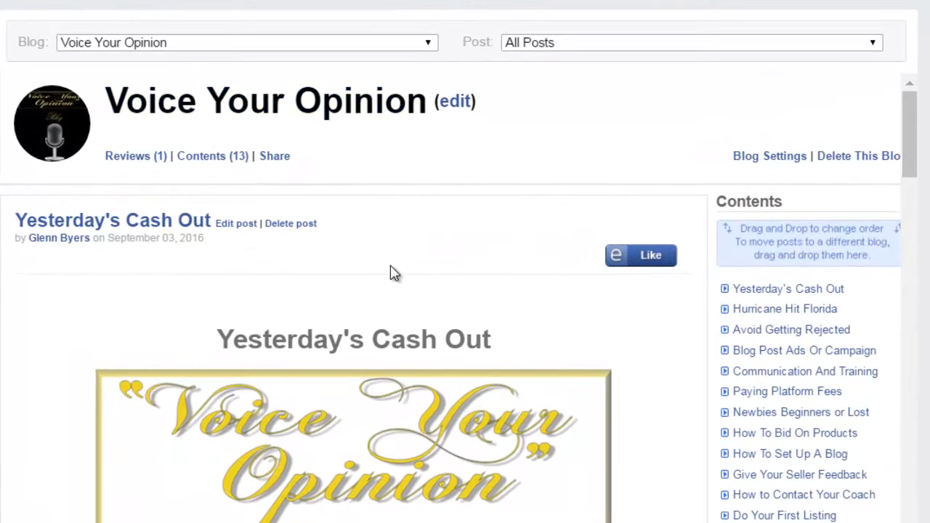
mouse_move(414, 263)
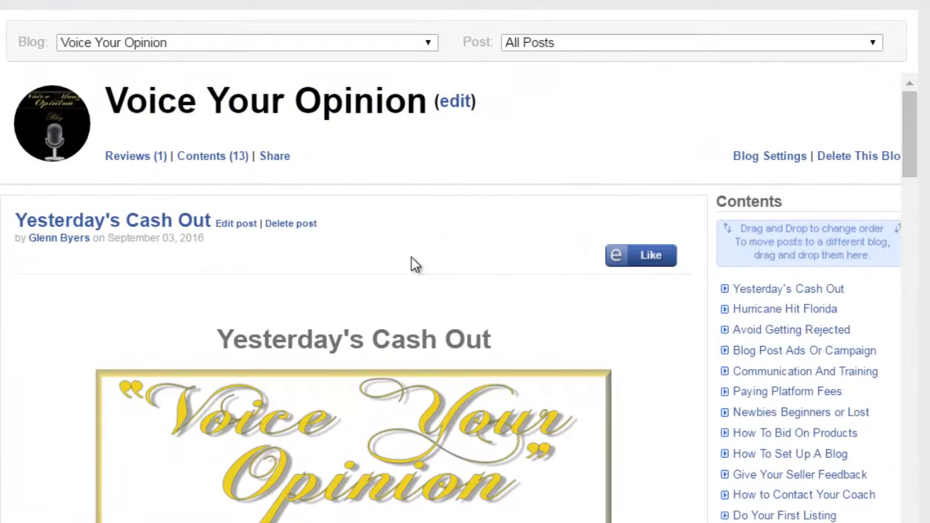
mouse_move(279, 348)
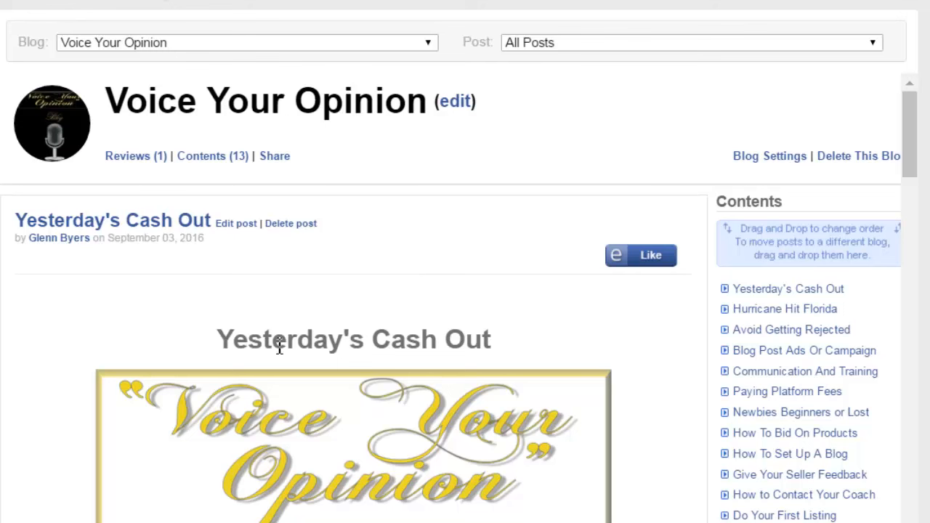
mouse_move(496, 297)
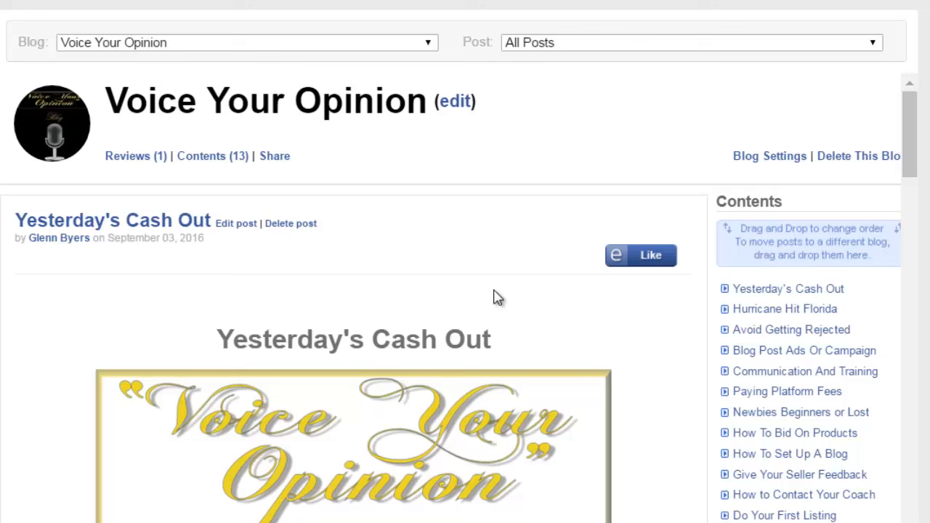
mouse_move(316, 378)
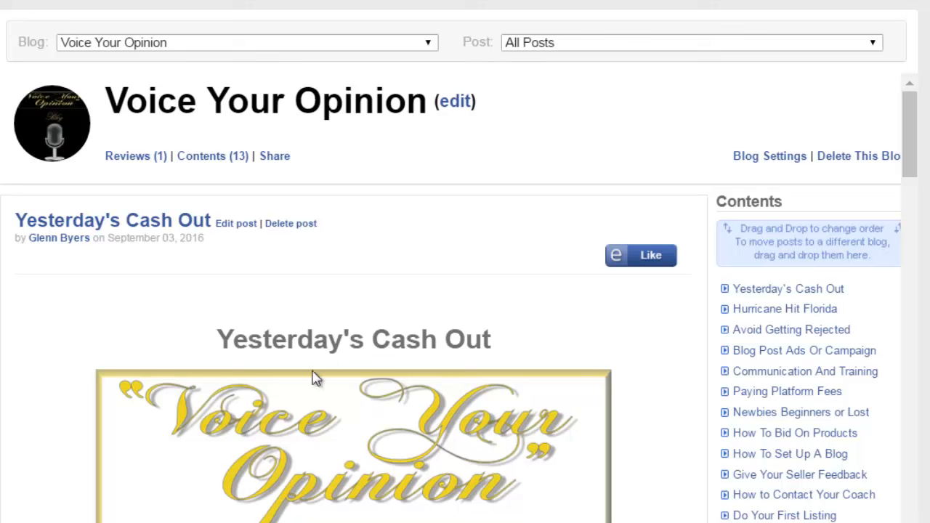
mouse_move(222, 310)
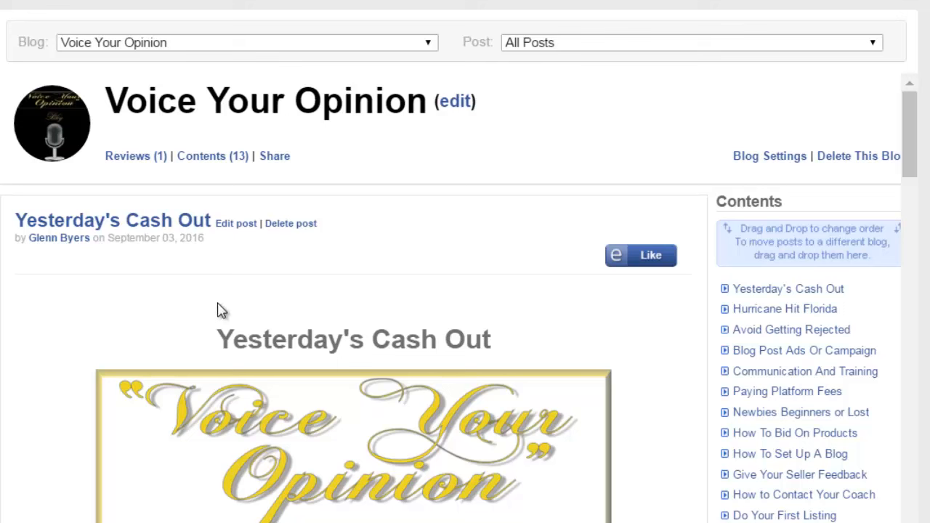
mouse_move(223, 451)
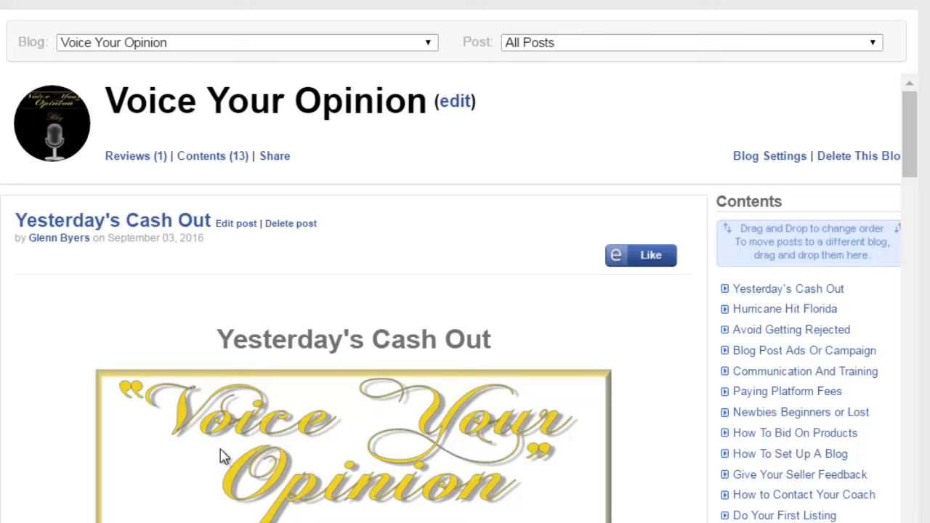
mouse_move(590, 443)
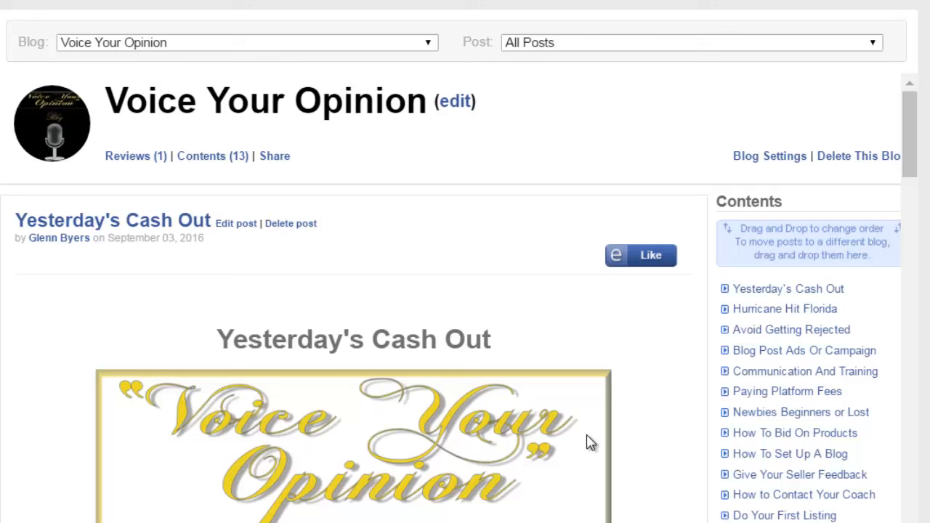
mouse_move(412, 168)
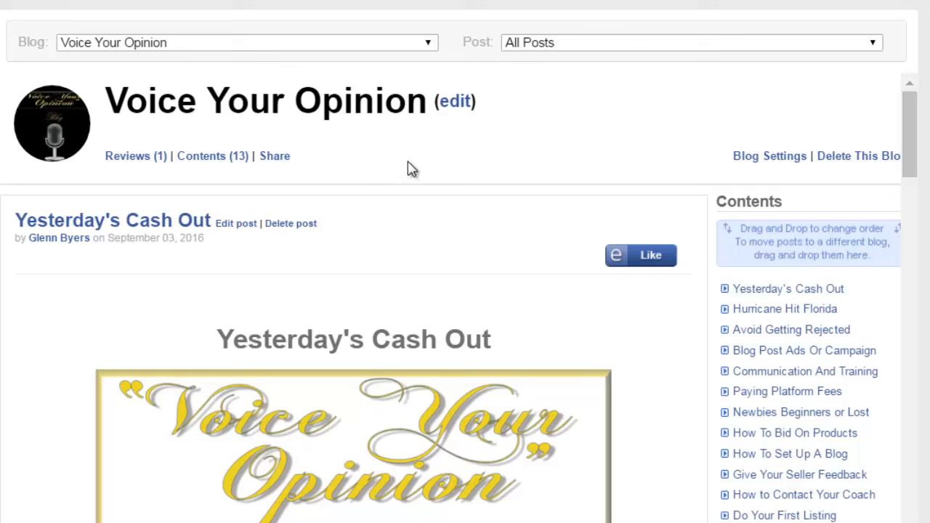
mouse_move(198, 93)
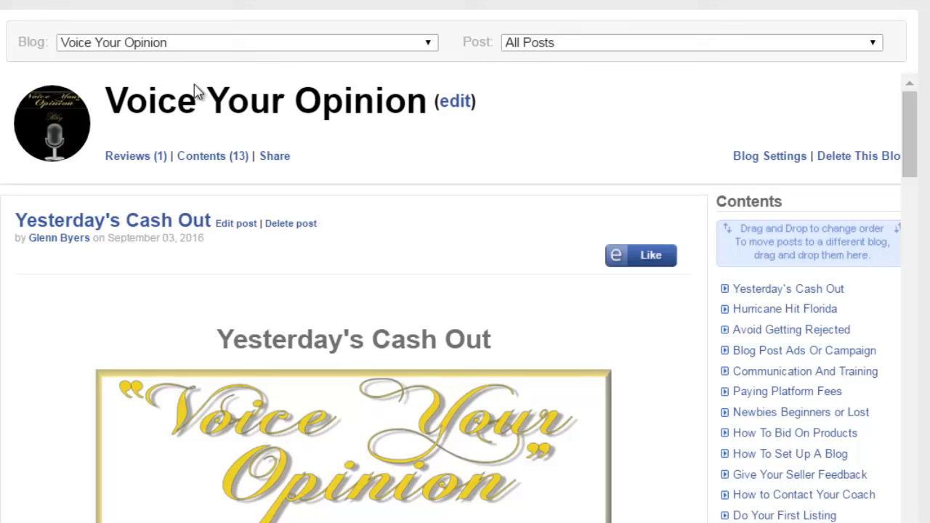
mouse_move(244, 120)
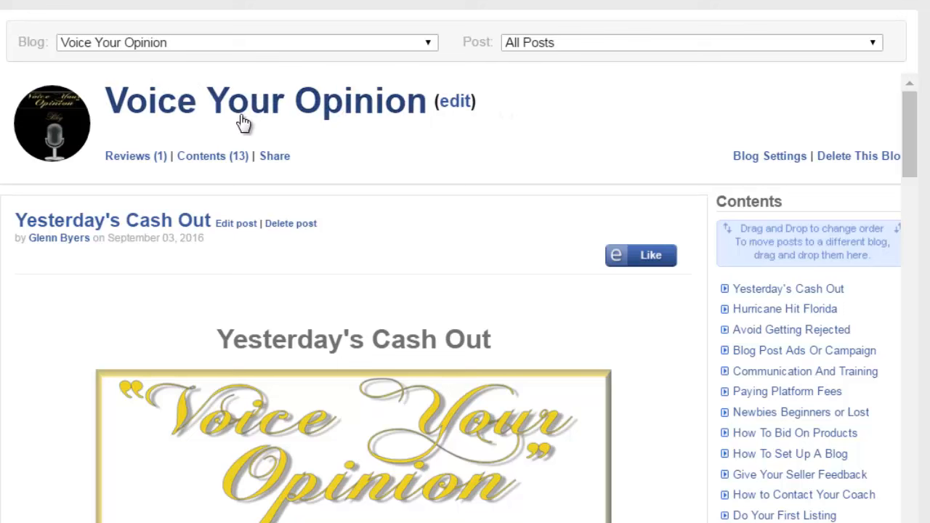
mouse_move(444, 130)
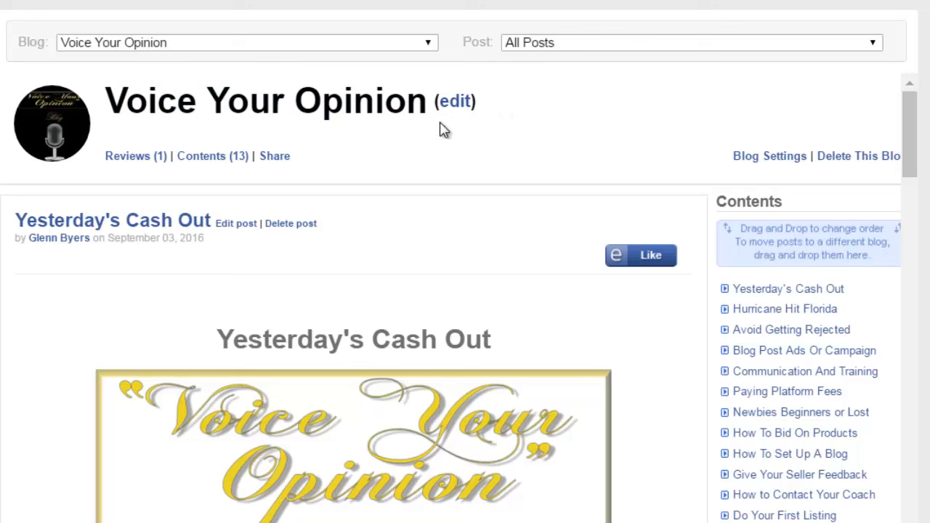
mouse_move(440, 474)
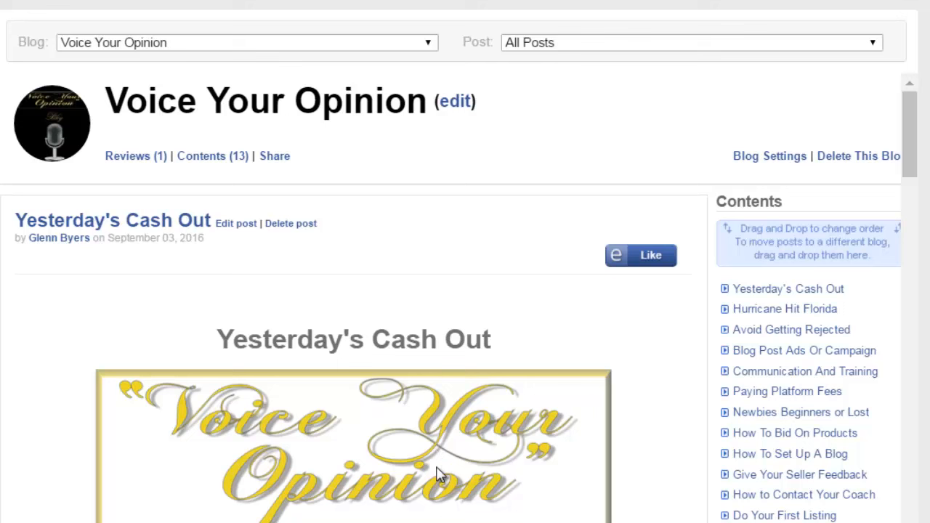
mouse_move(275, 498)
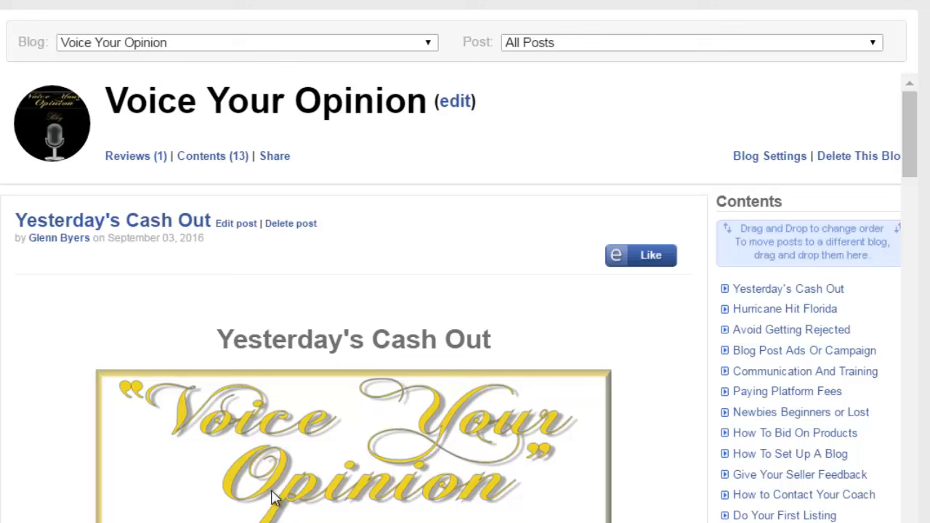
mouse_move(636, 518)
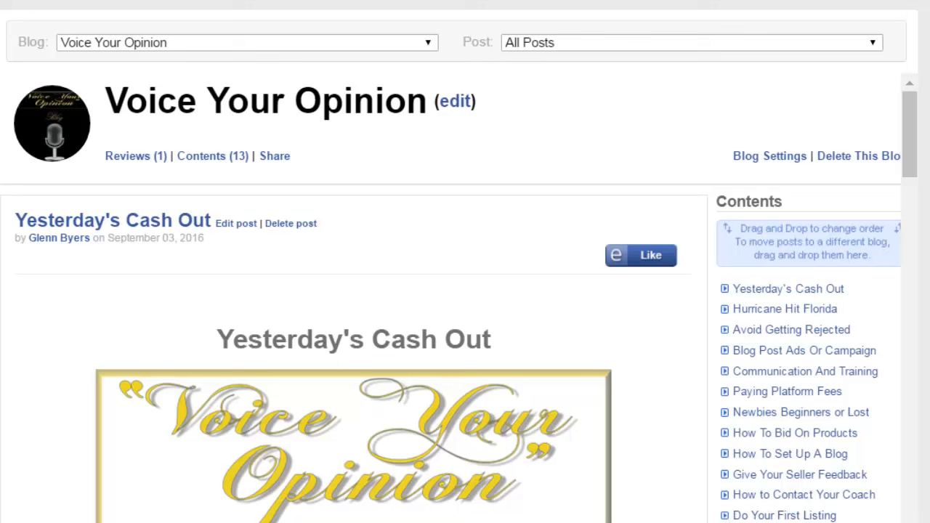
mouse_move(754, 290)
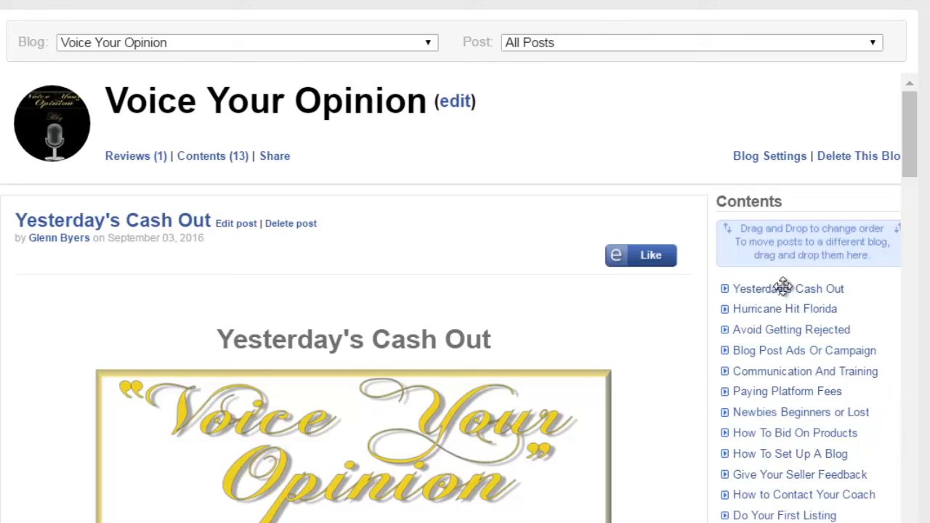
mouse_move(432, 185)
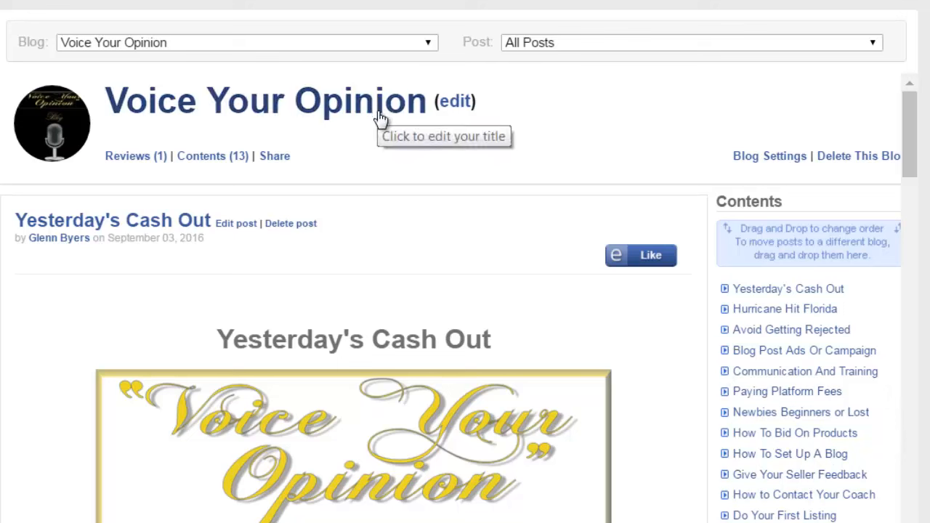
mouse_move(98, 240)
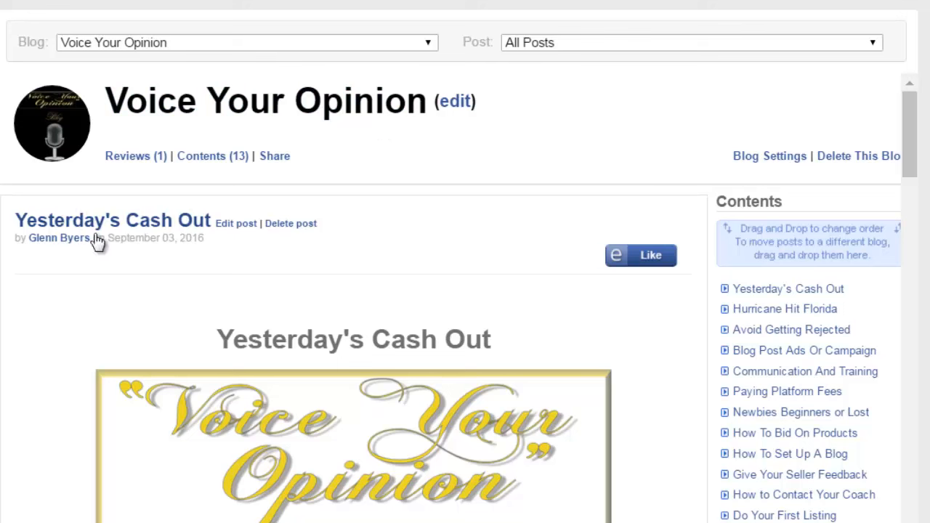
mouse_move(135, 240)
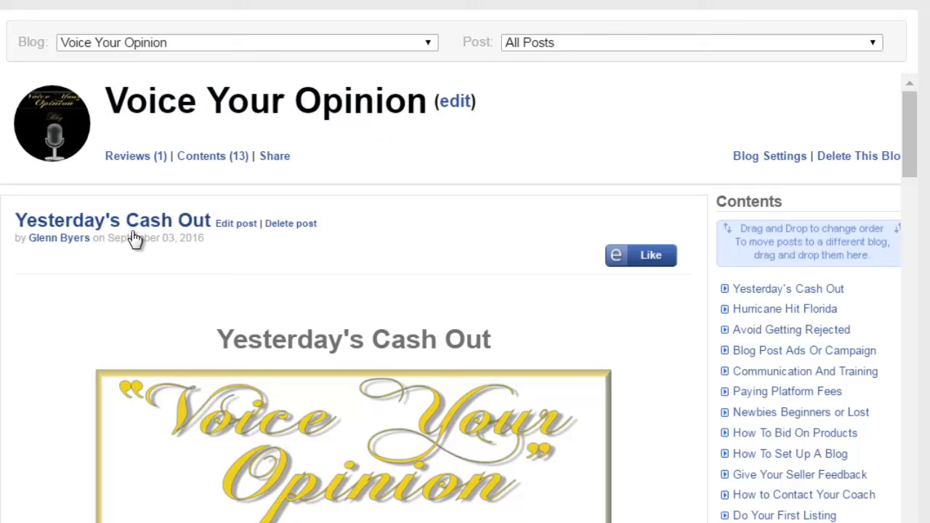
mouse_move(227, 248)
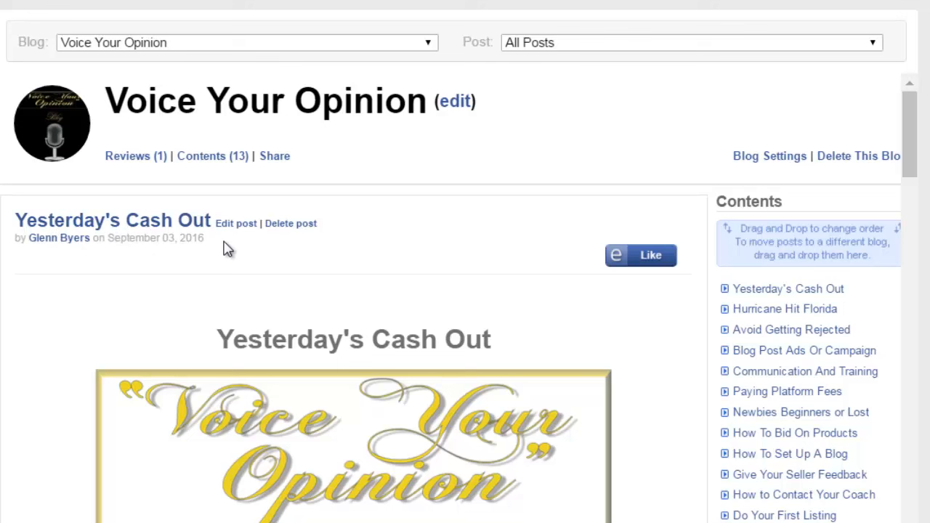
mouse_move(364, 395)
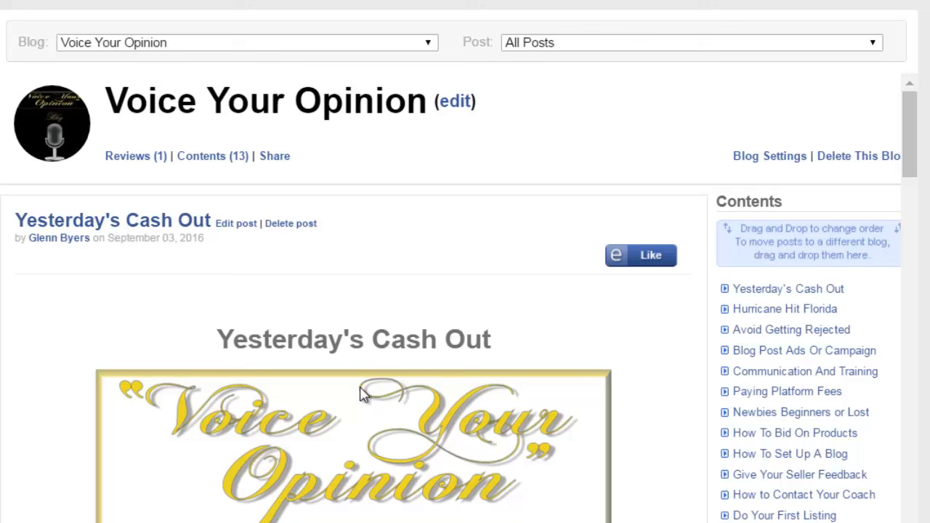
mouse_move(711, 470)
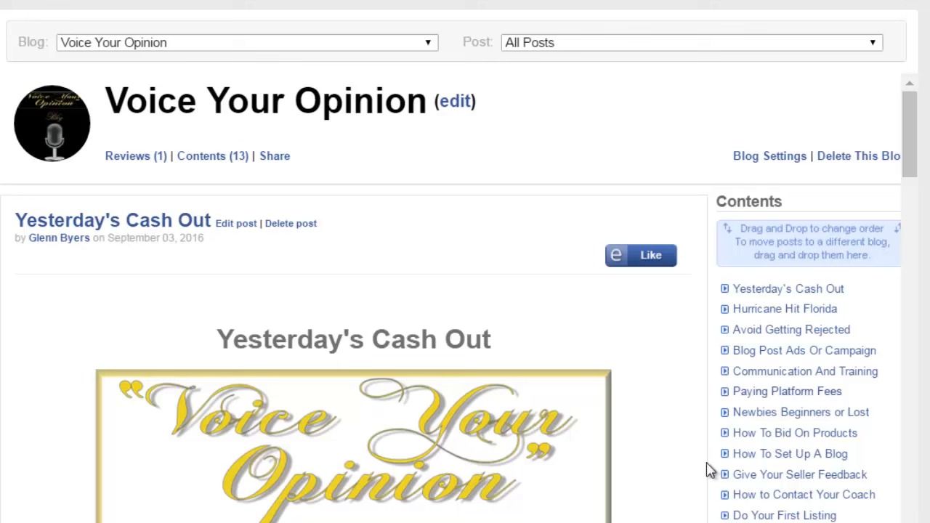
mouse_move(721, 497)
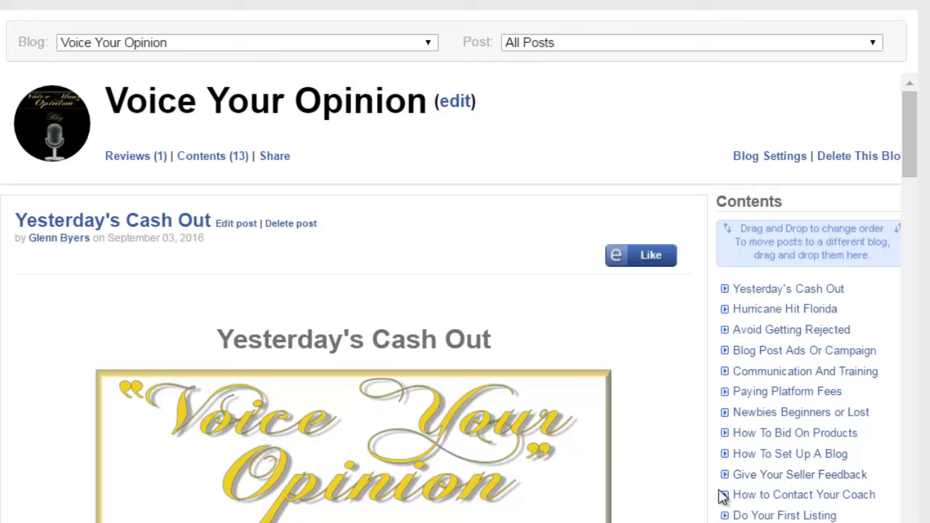
mouse_move(451, 387)
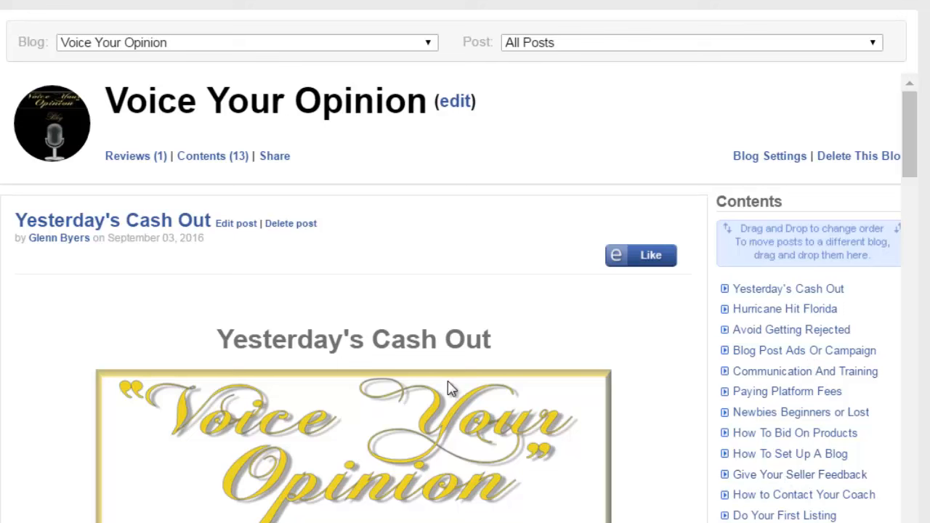
mouse_move(860, 314)
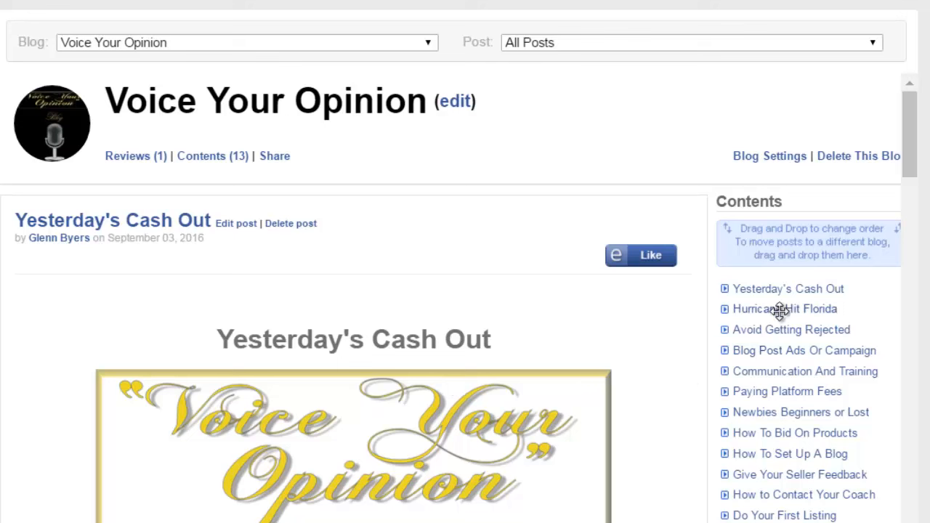
mouse_move(805, 292)
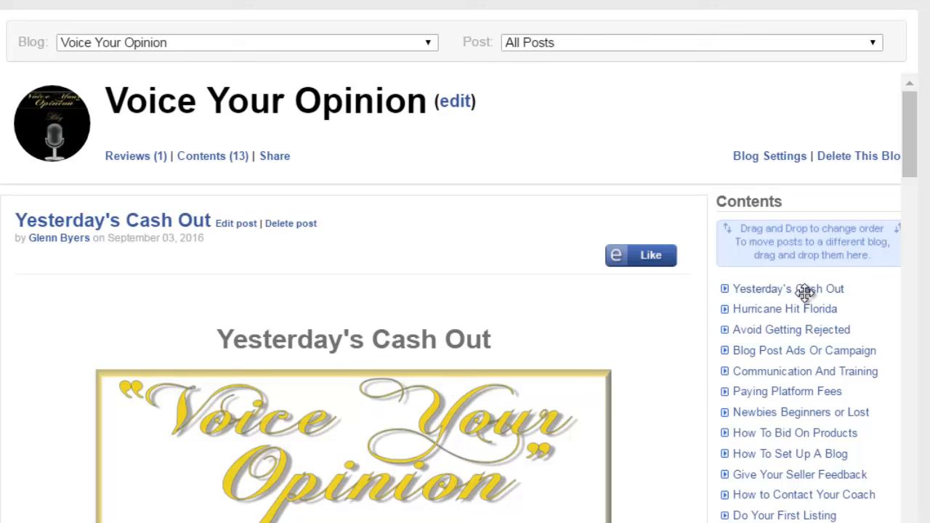
mouse_move(853, 309)
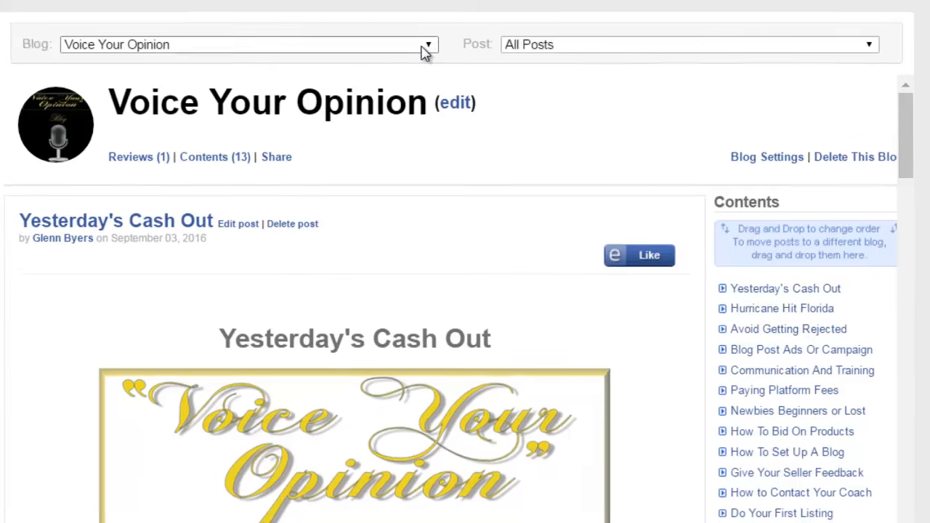
click(427, 44)
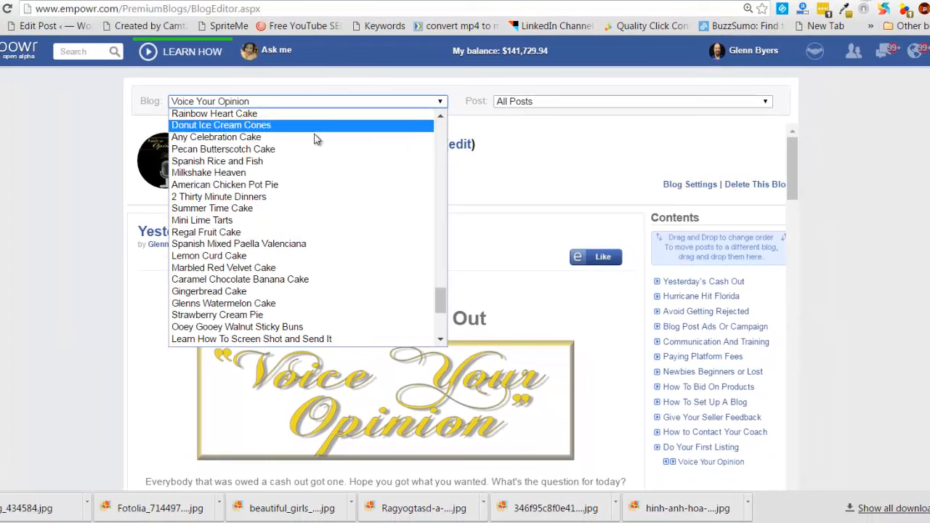
scroll(down, 3)
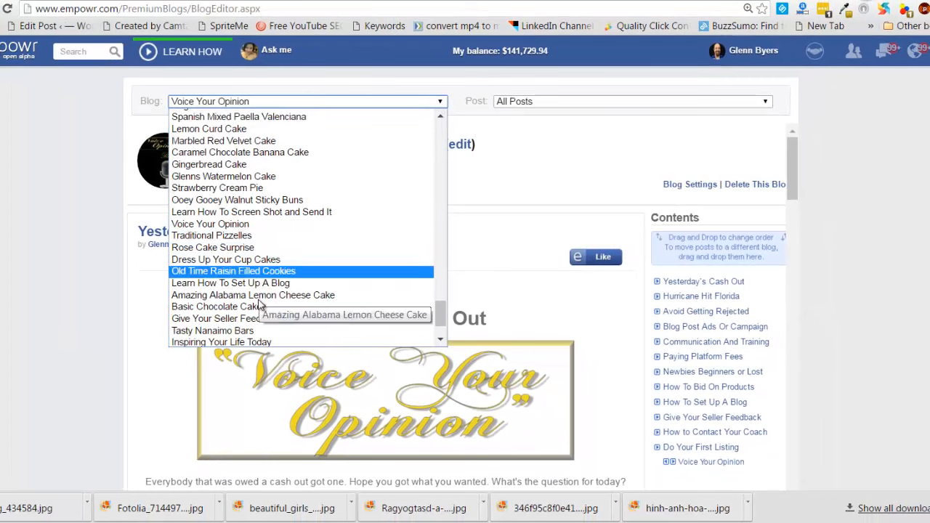
click(221, 342)
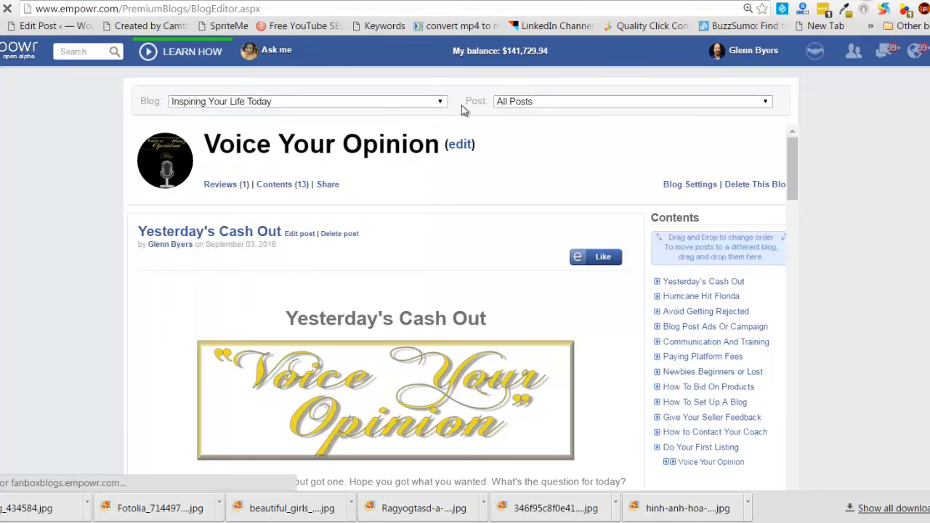
mouse_move(260, 169)
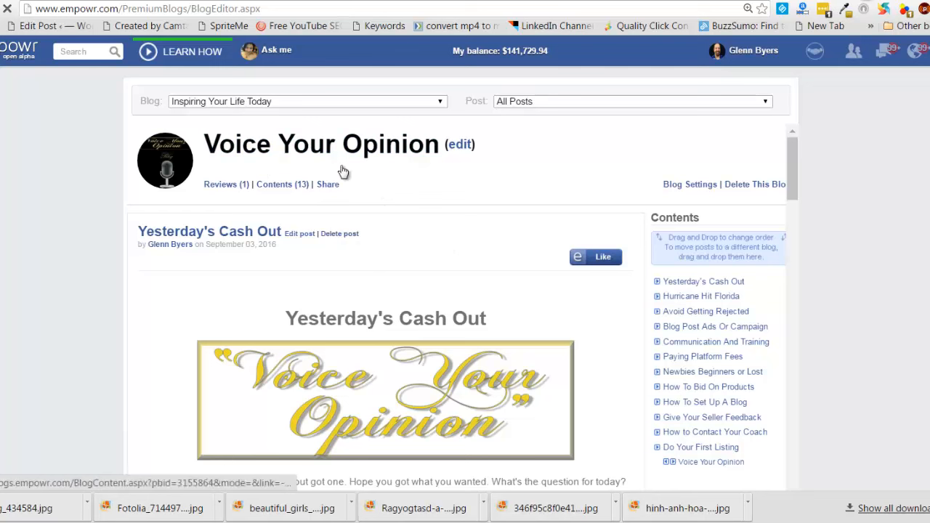
mouse_move(487, 222)
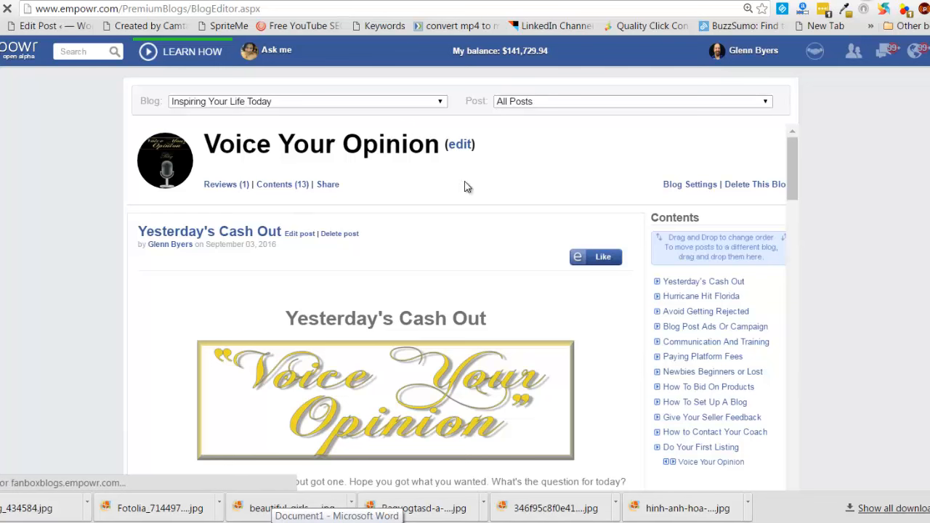
mouse_move(590, 205)
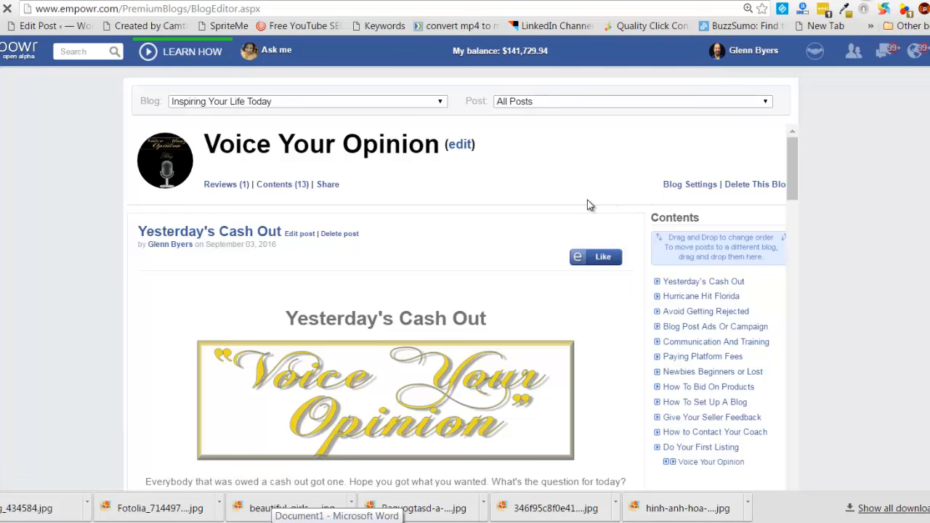
mouse_move(458, 191)
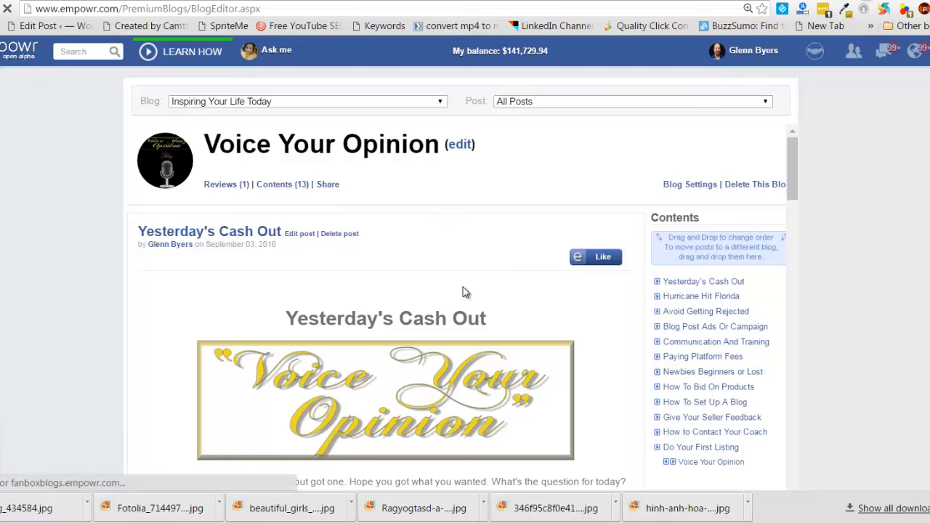
mouse_move(187, 166)
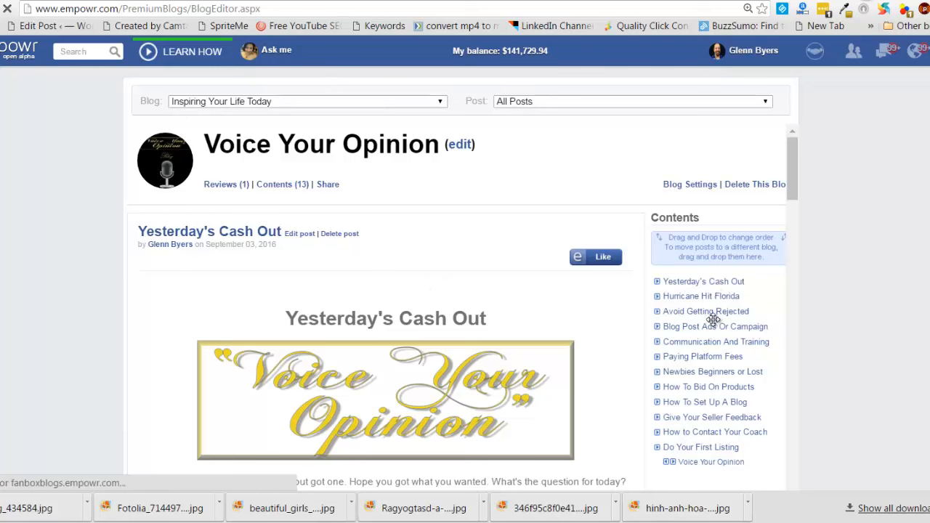
mouse_move(712, 369)
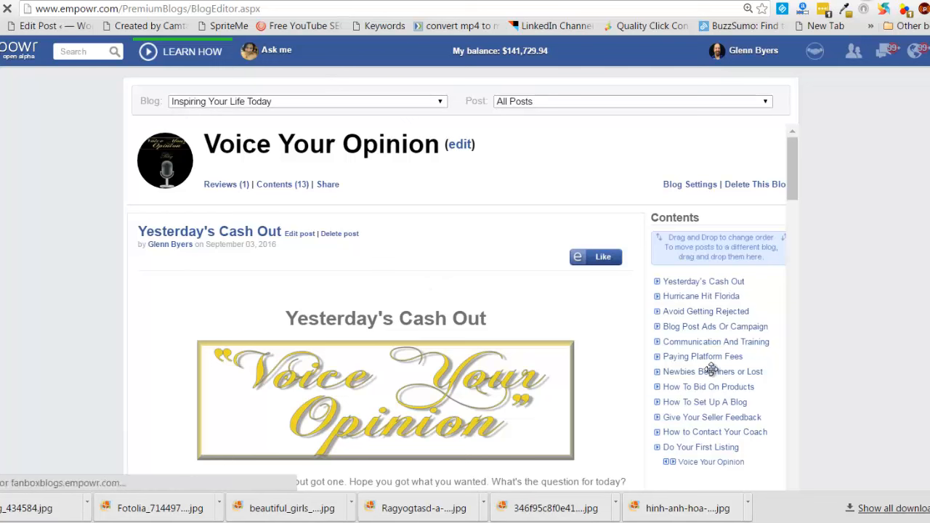
mouse_move(709, 461)
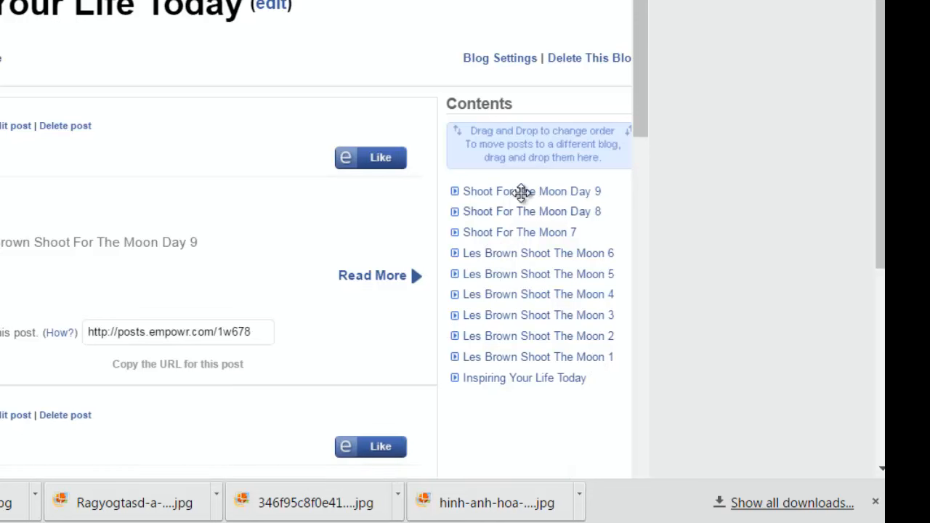
mouse_move(538, 301)
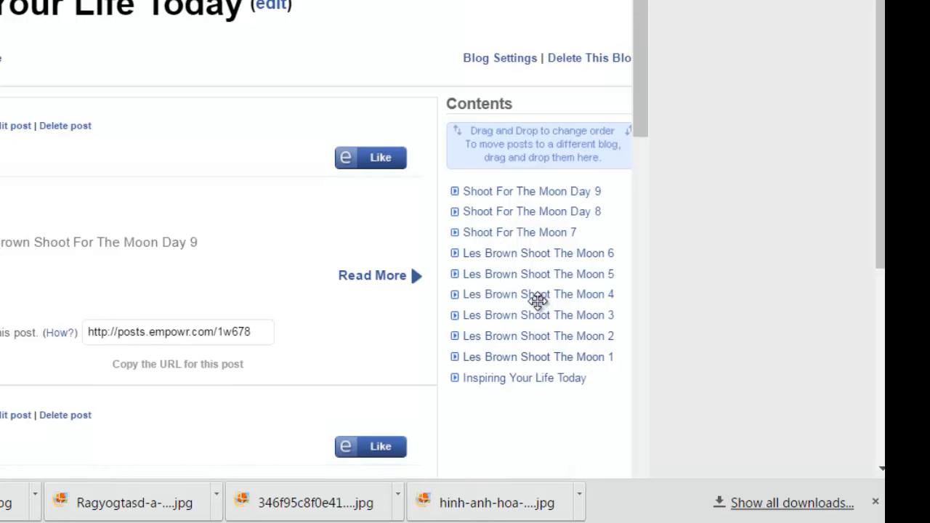
mouse_move(587, 254)
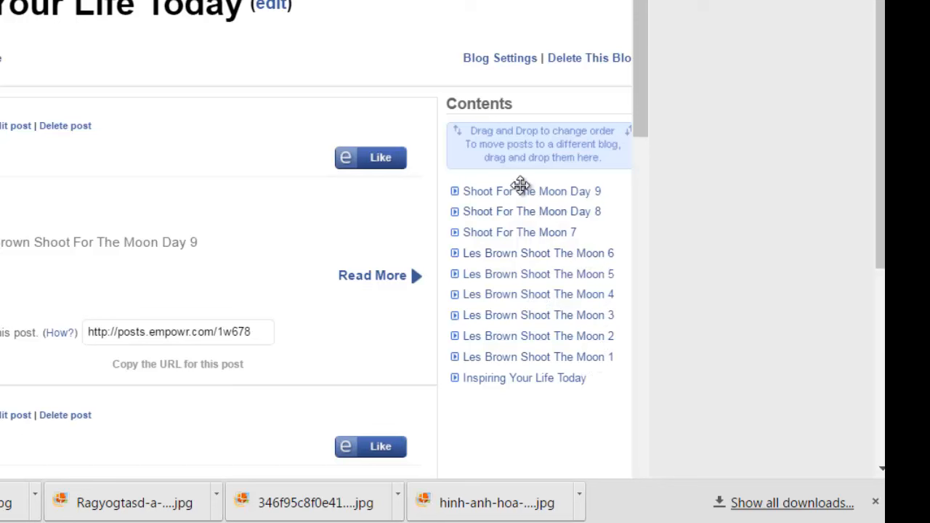
mouse_move(531, 363)
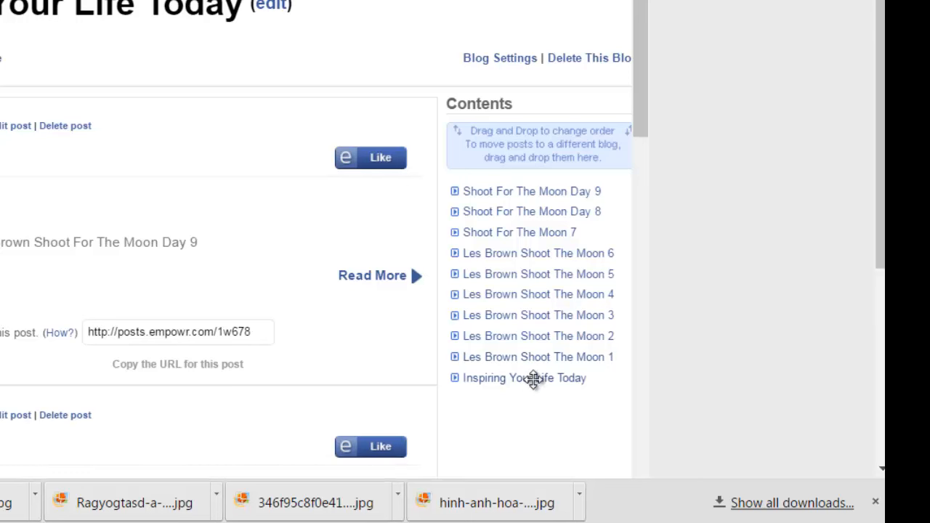
mouse_move(534, 396)
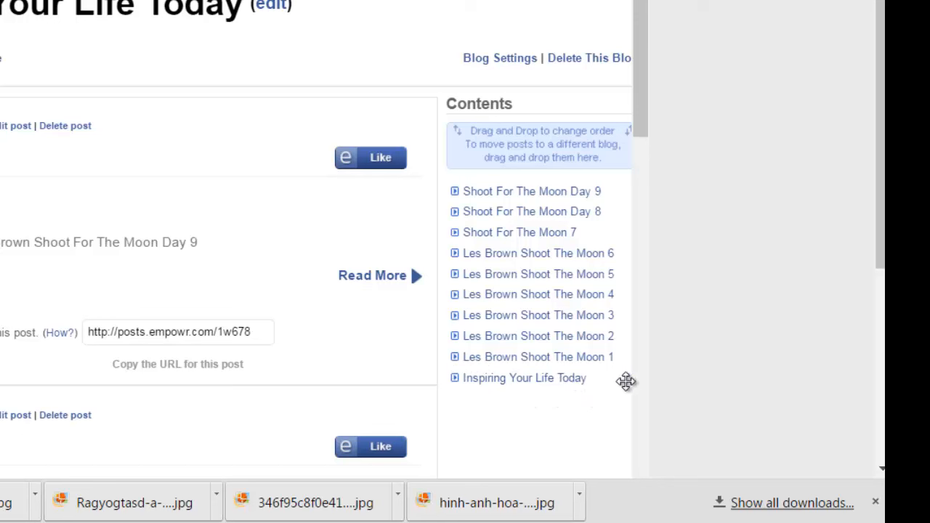
mouse_move(501, 398)
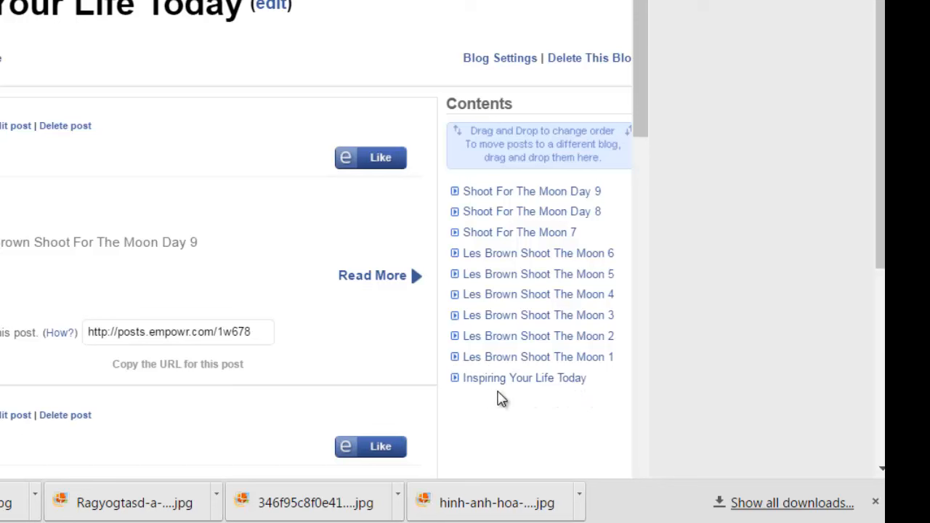
mouse_move(596, 400)
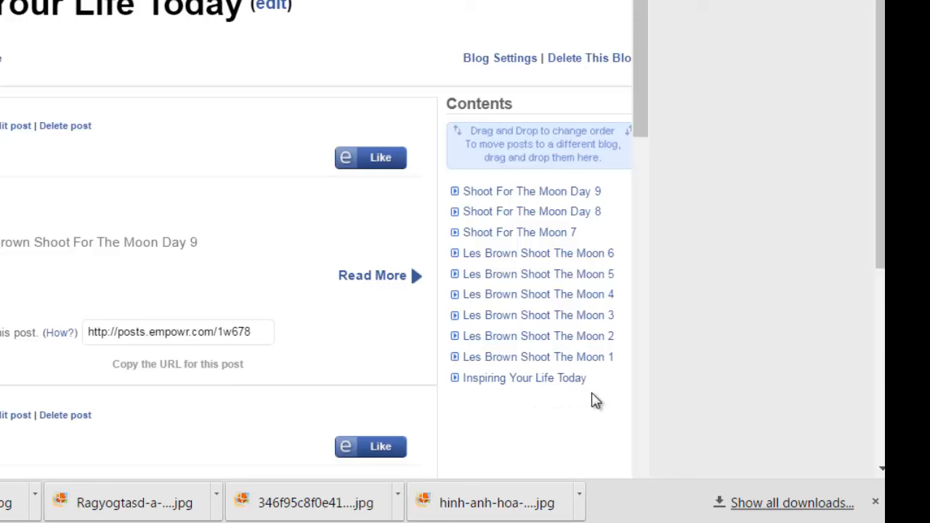
mouse_move(667, 359)
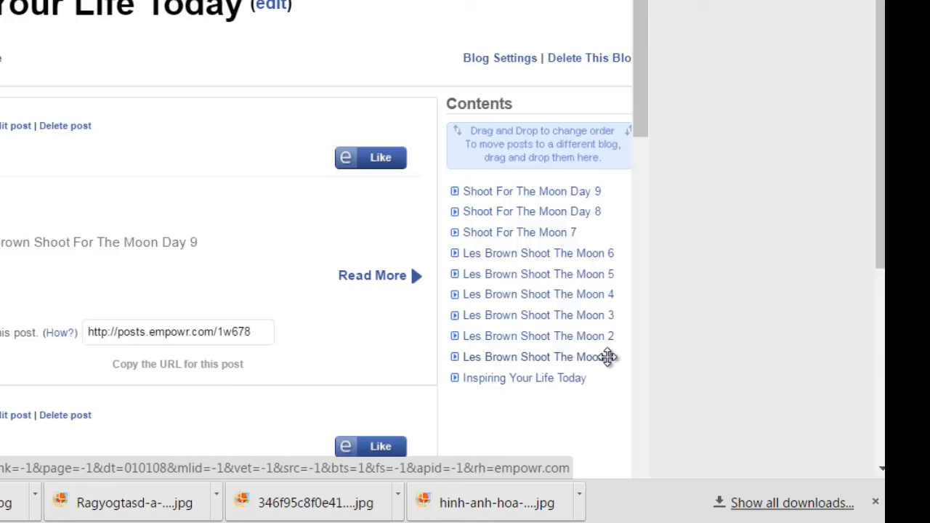
mouse_move(546, 357)
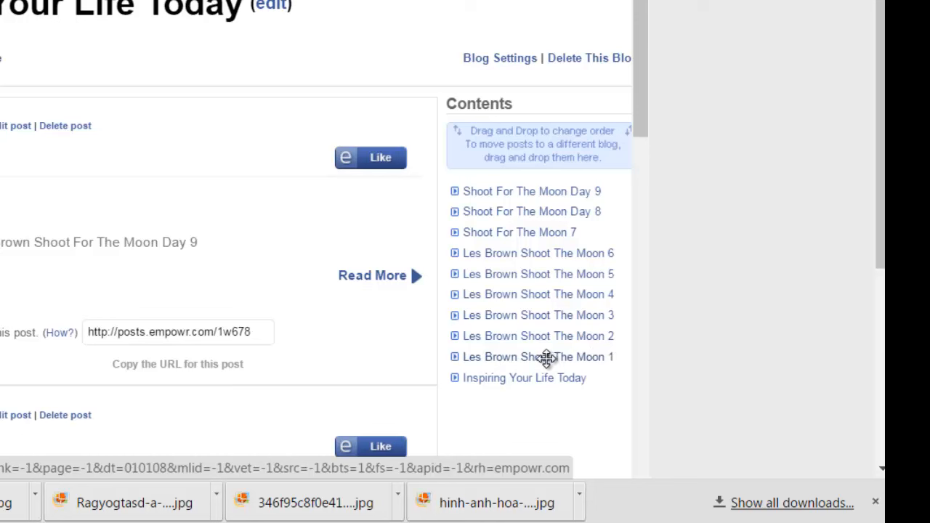
mouse_move(545, 374)
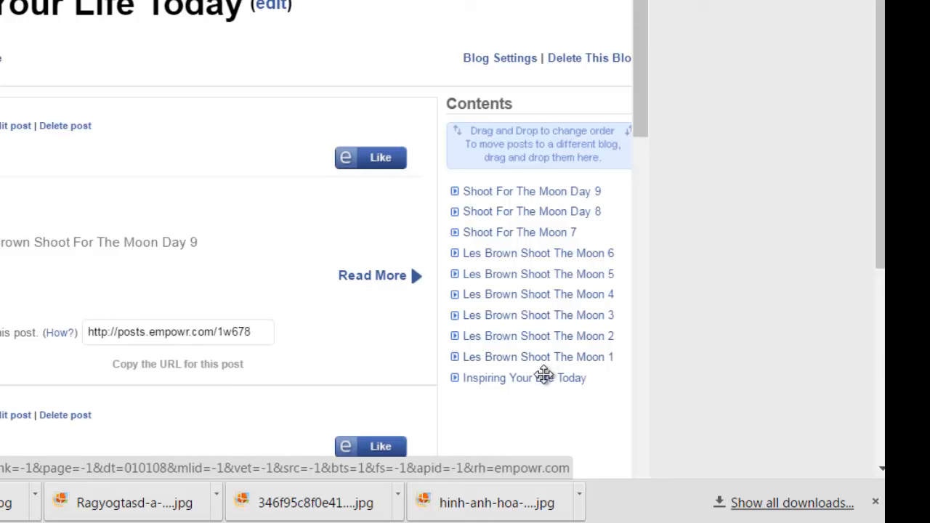
mouse_move(546, 360)
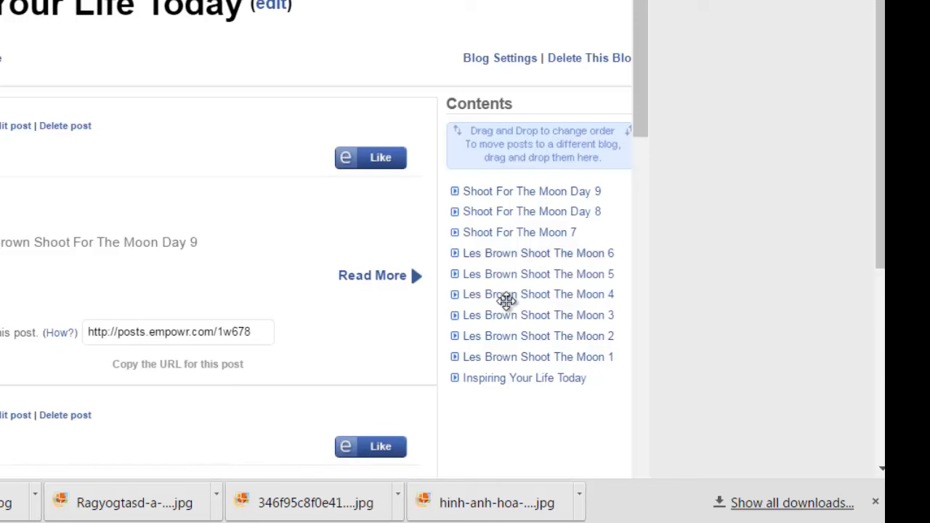
mouse_move(515, 357)
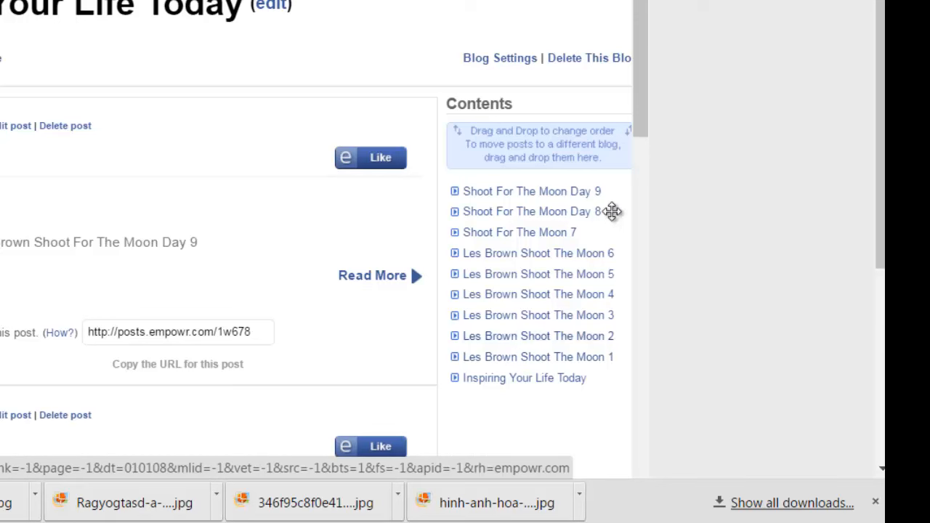
mouse_move(511, 271)
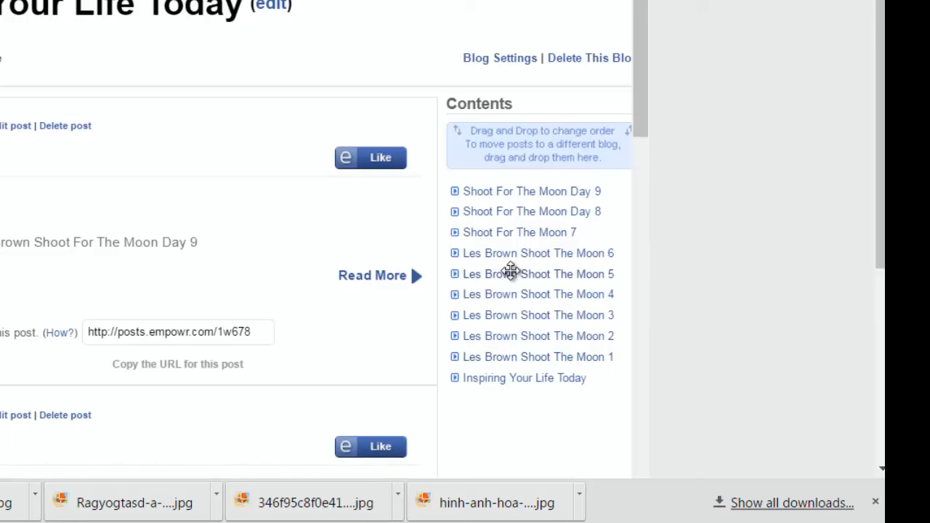
mouse_move(540, 191)
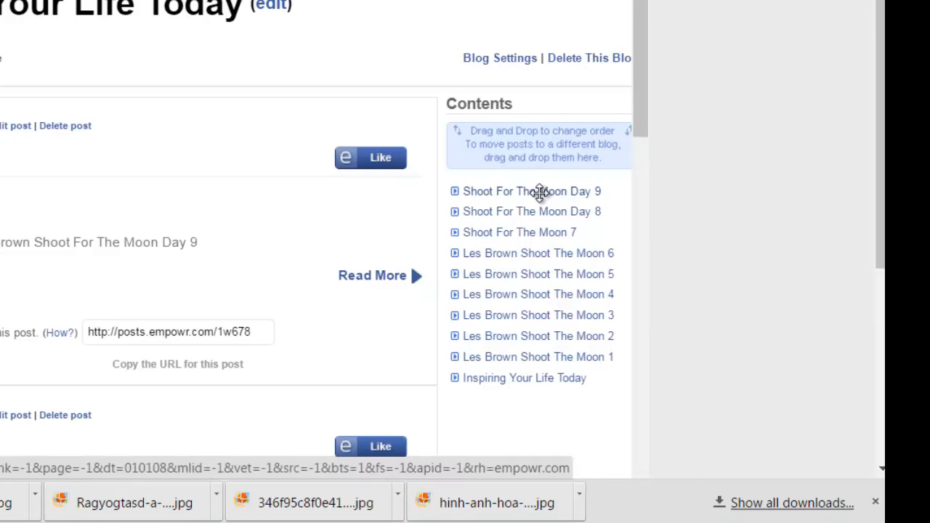
mouse_move(547, 145)
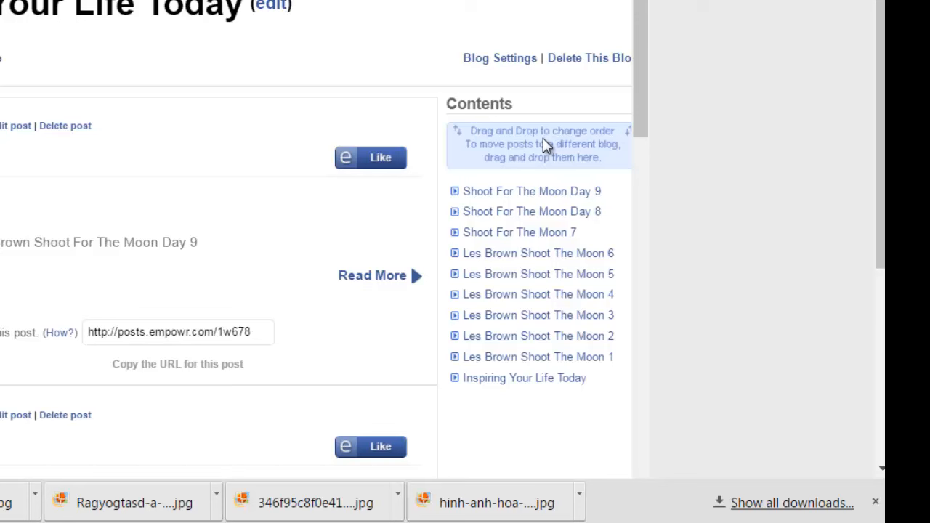
mouse_move(539, 197)
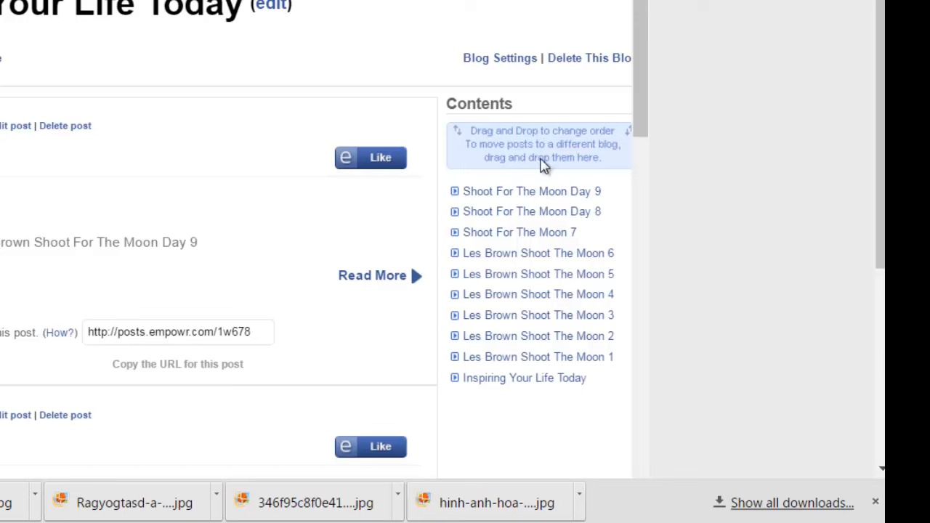
mouse_move(473, 143)
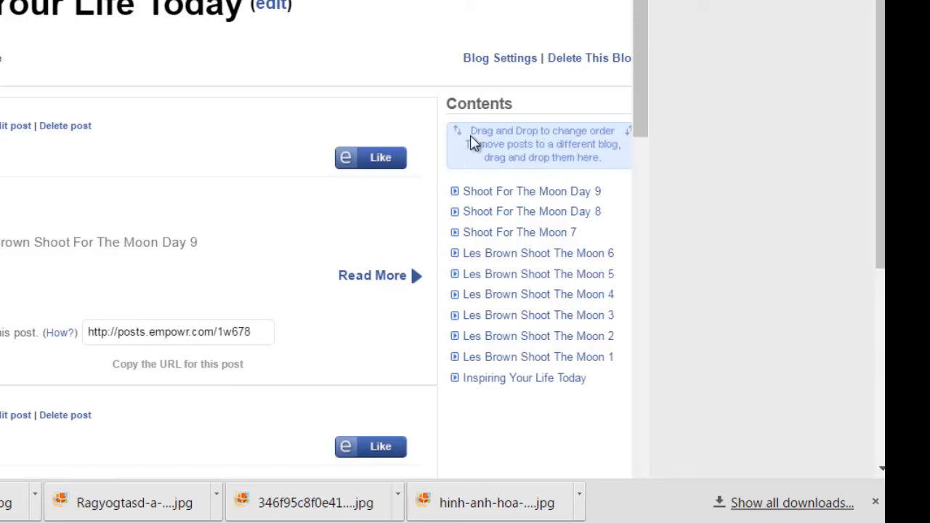
mouse_move(593, 169)
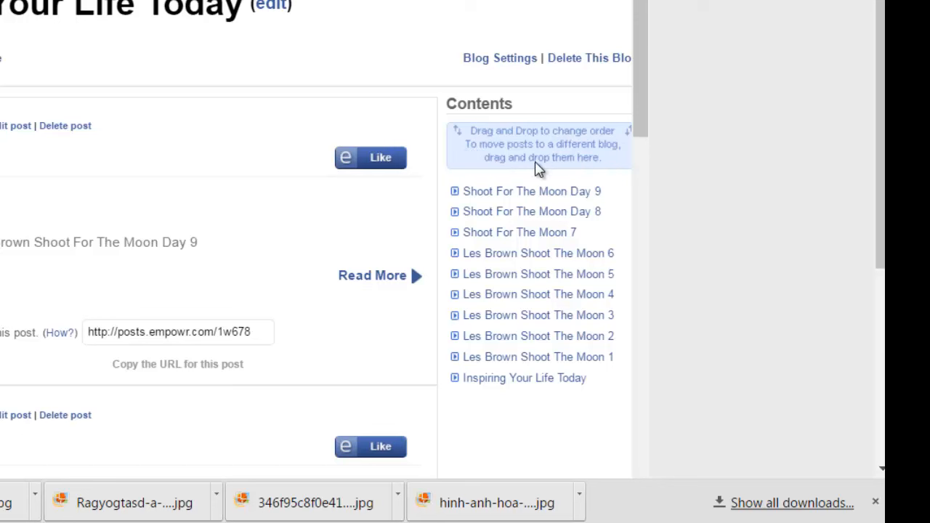
mouse_move(458, 171)
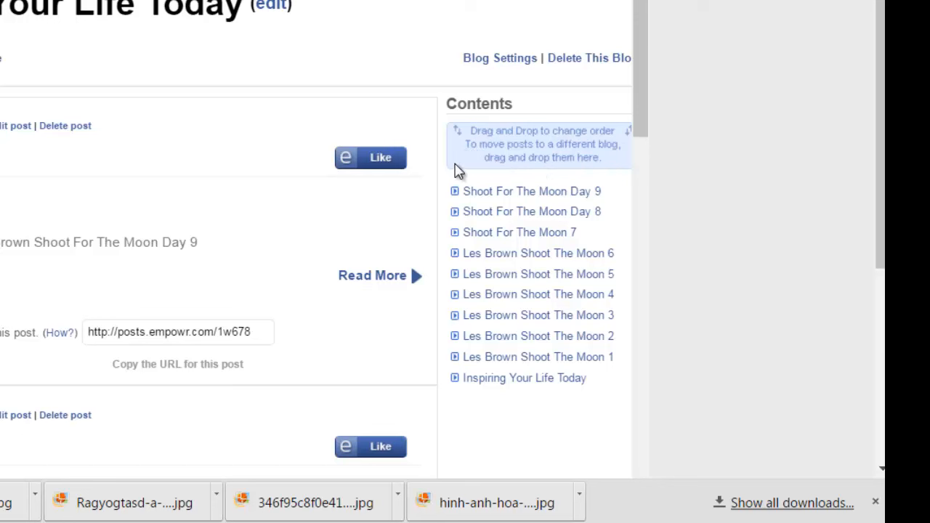
mouse_move(616, 144)
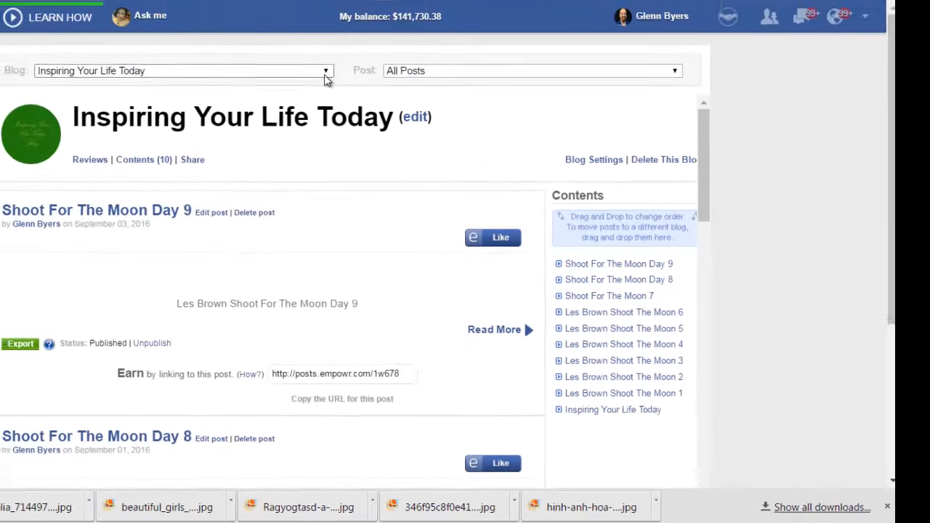
Open the Blog dropdown and scroll down to the 'Create New Blog' option.
click(325, 70)
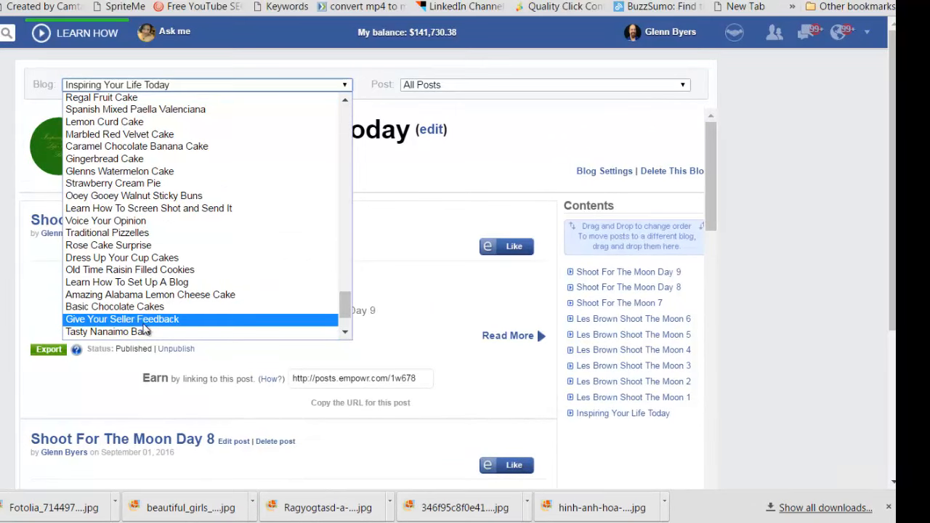
scroll(down, 3)
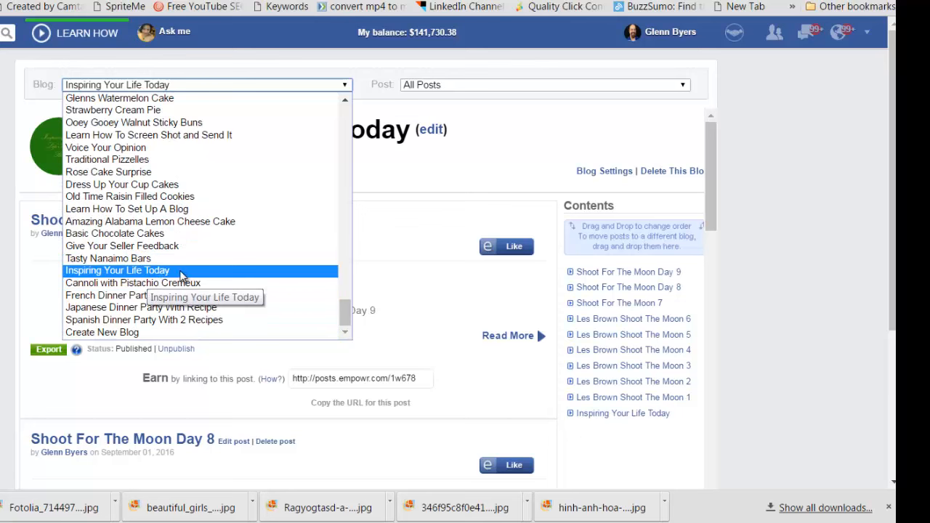
mouse_move(222, 283)
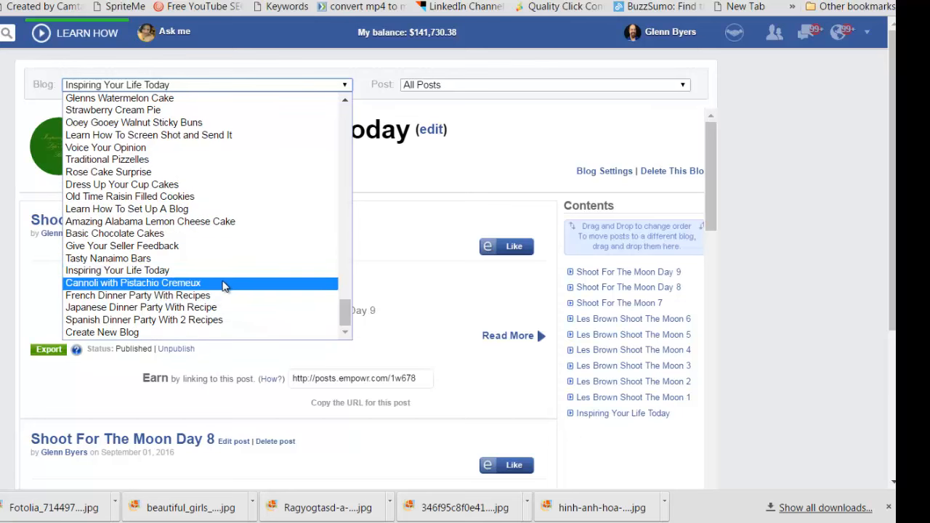
mouse_move(711, 390)
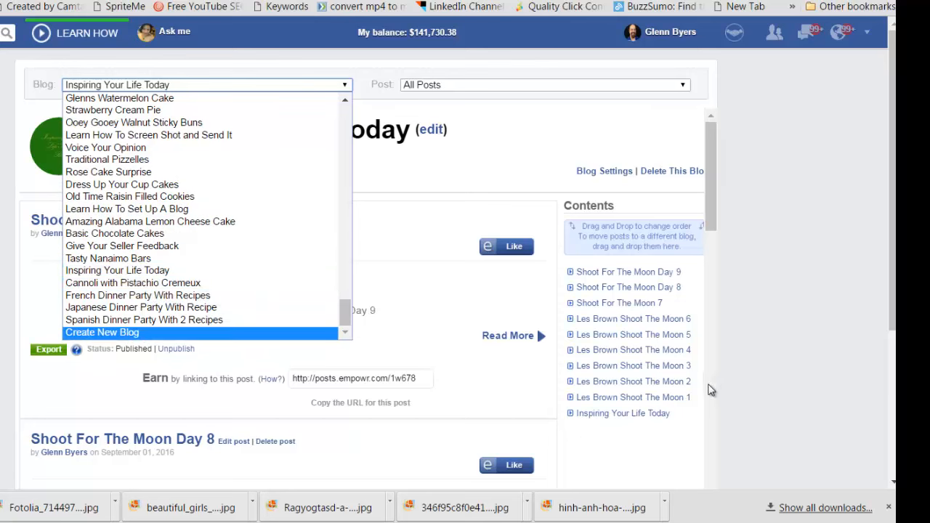
mouse_move(669, 365)
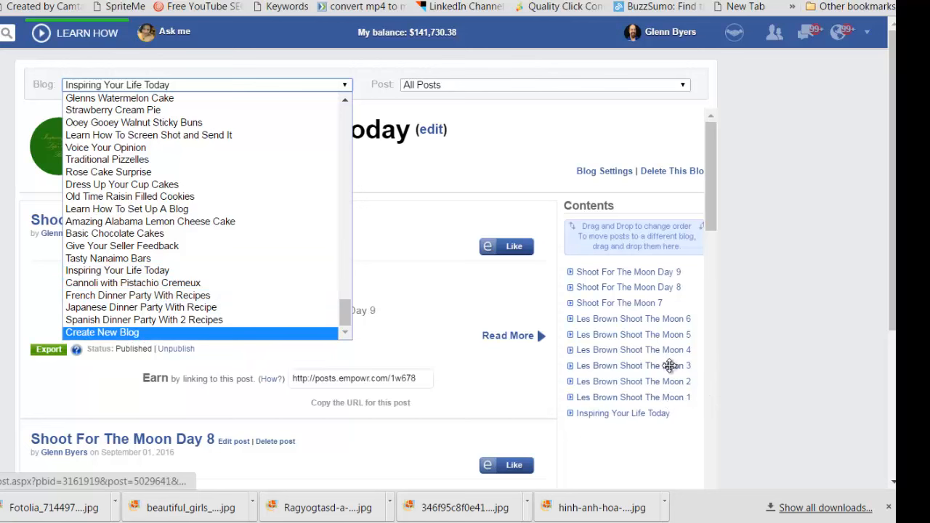
mouse_move(520, 359)
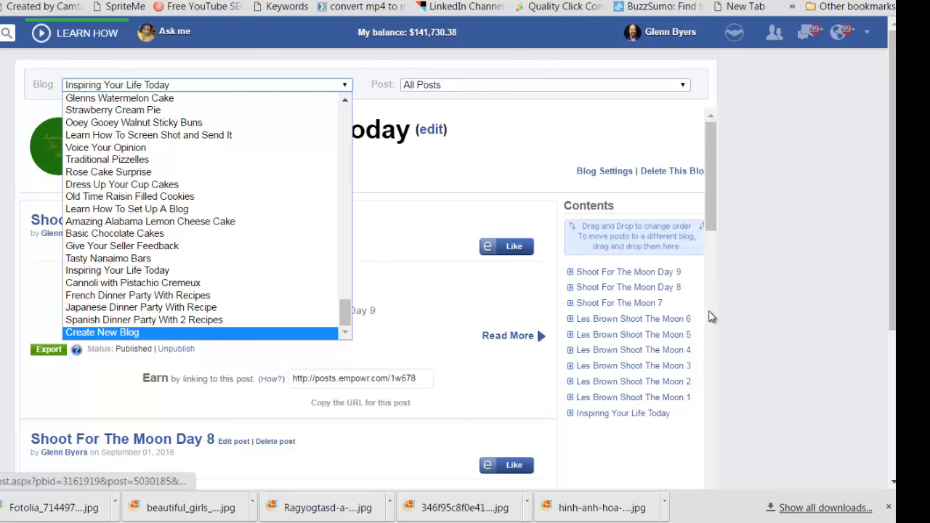
mouse_move(628, 310)
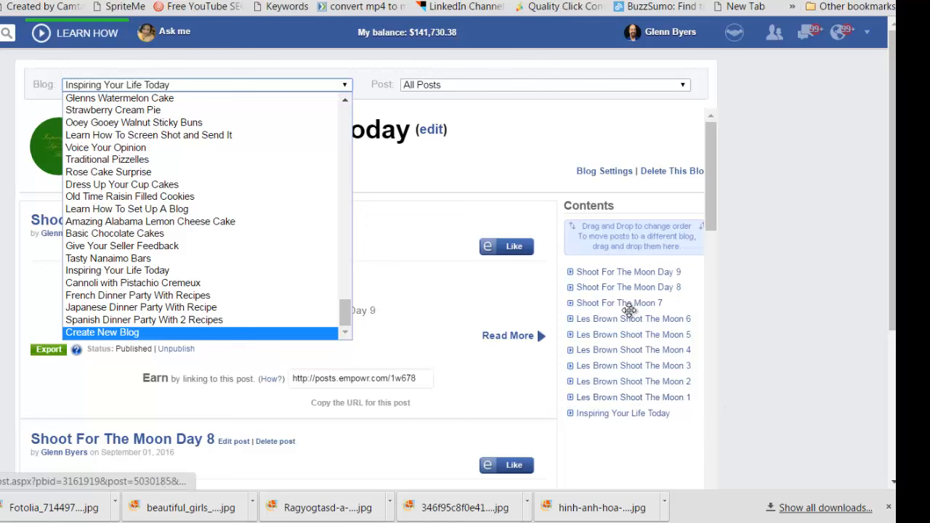
mouse_move(666, 309)
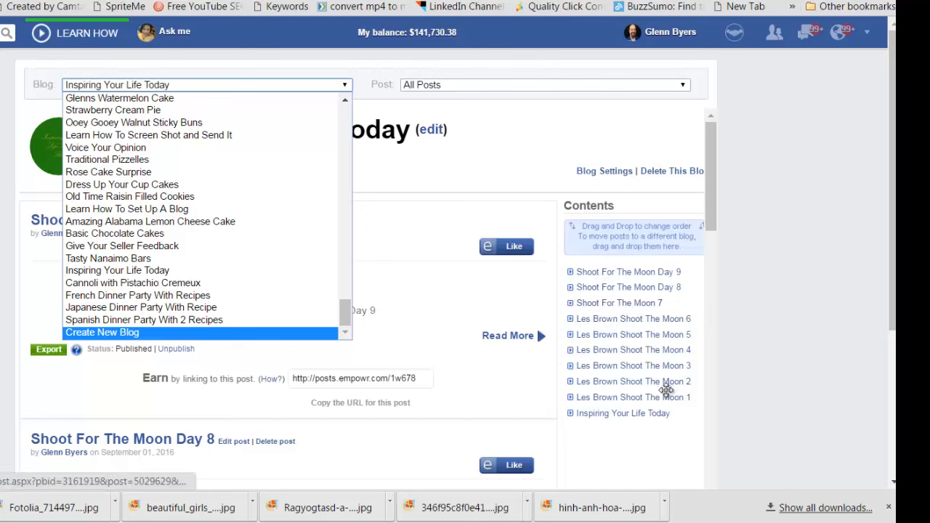
mouse_move(649, 404)
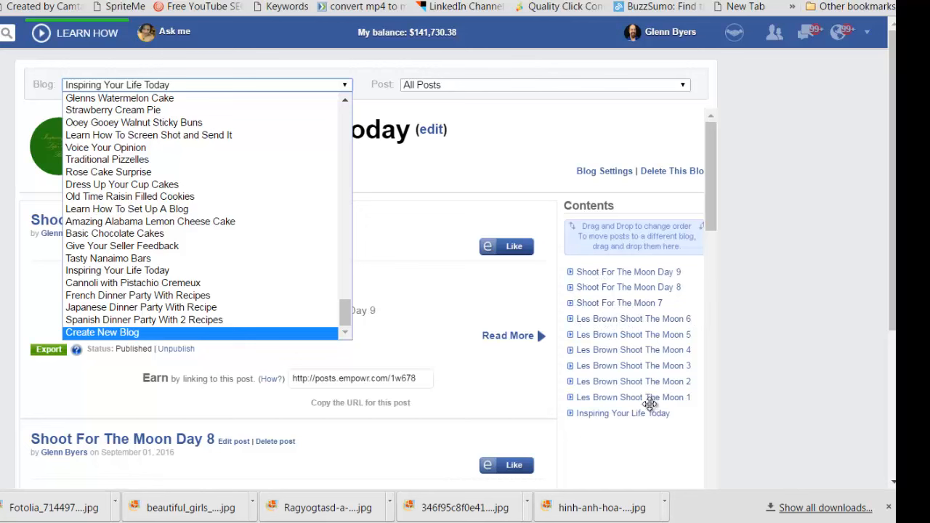